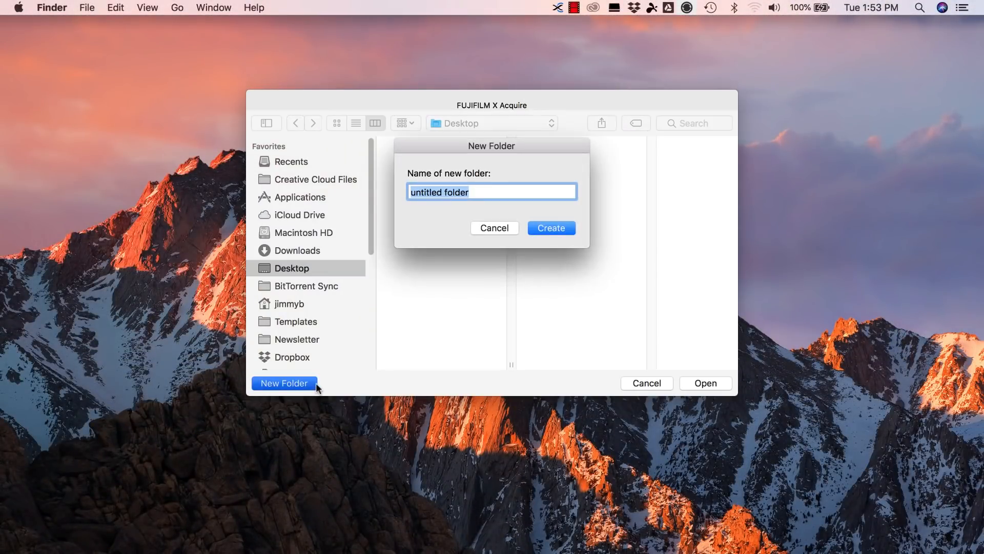
Create a 'Mary Headshot' folder on the Desktop and select it as the tethered save destination
type("Mary Headshot")
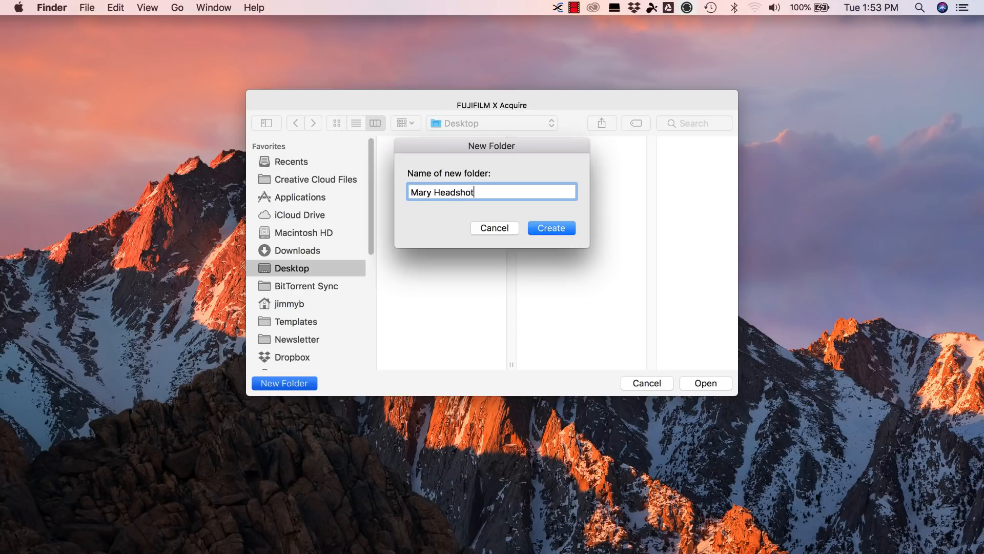
left_click(551, 228)
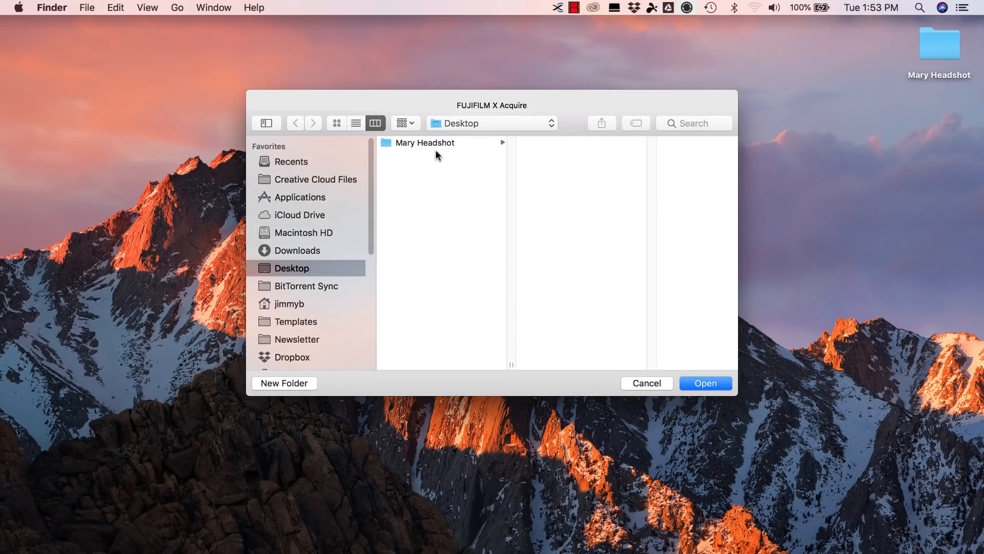
left_click(557, 8)
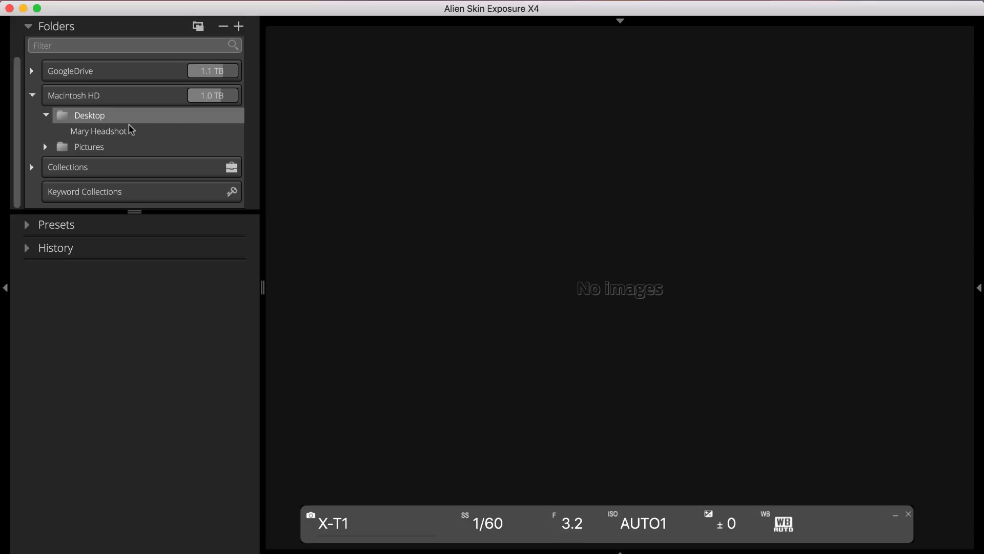
Turn on Monitor Folder for the Mary Headshot folder under Desktop
left_click(98, 131)
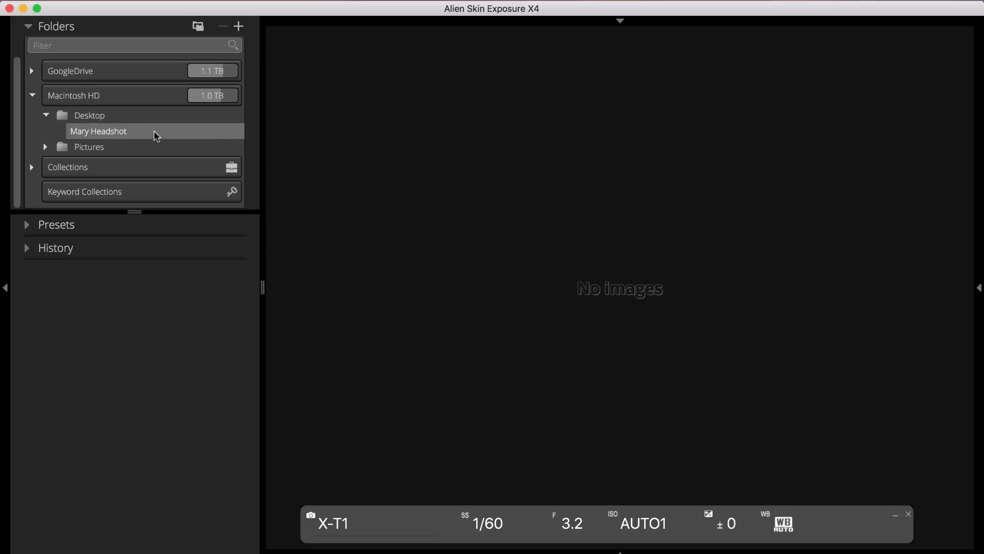
right_click(98, 130)
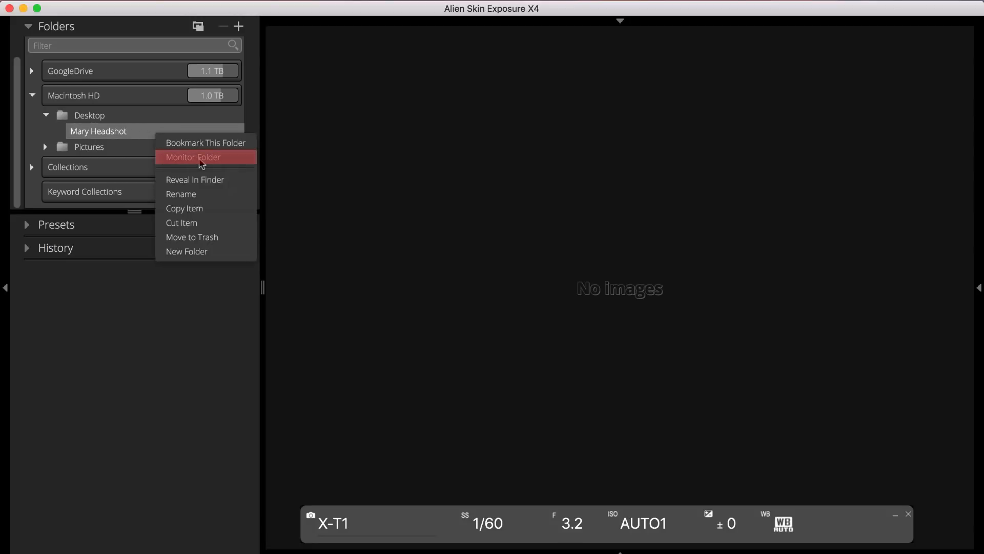
left_click(192, 157)
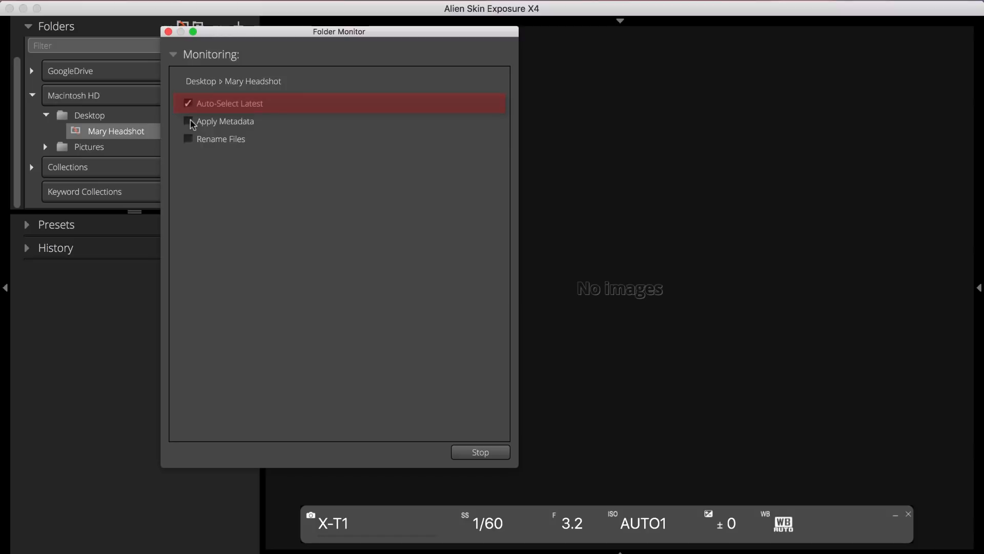
Enable Apply Metadata for incoming photos using the Business Example preset
left_click(188, 122)
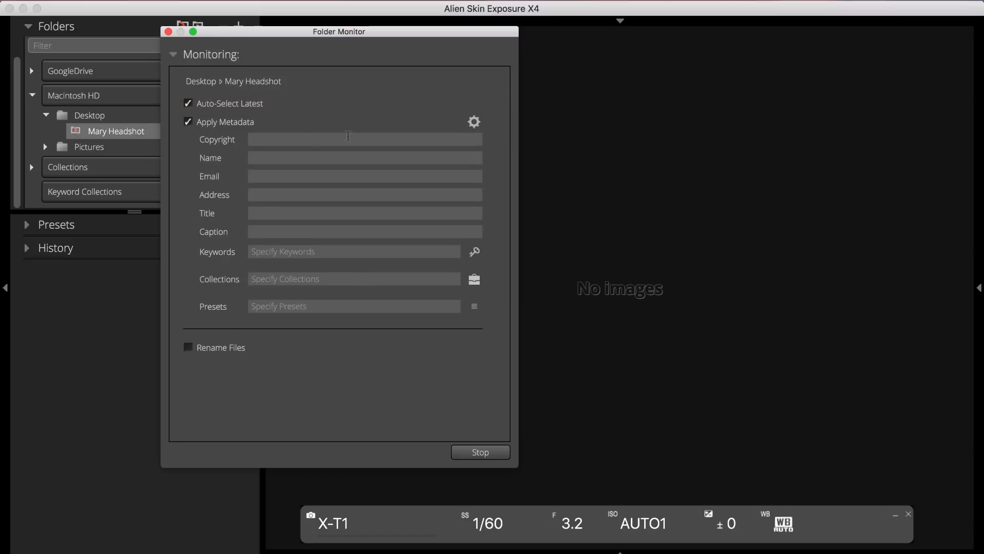
left_click(474, 122)
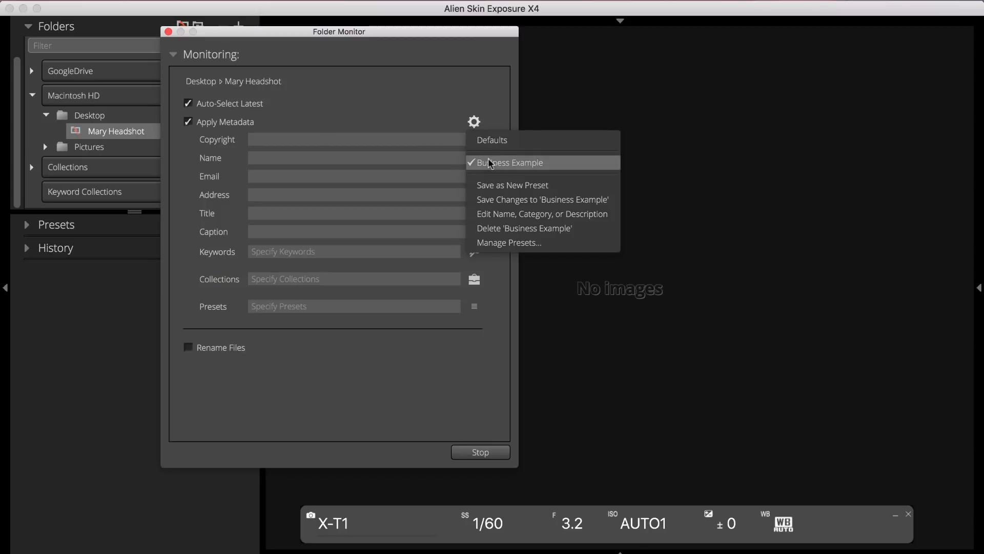
left_click(512, 162)
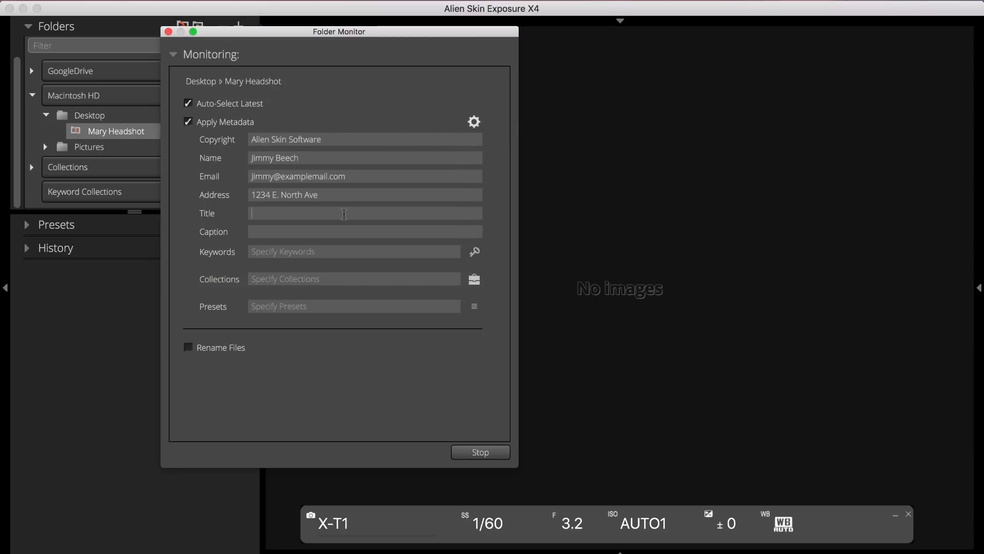
type("Social Profile")
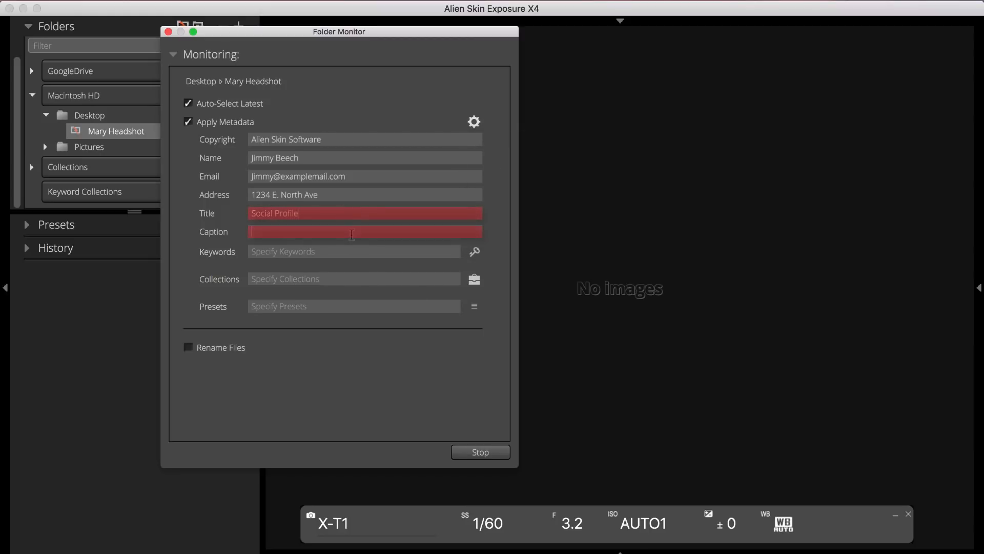
type("Headshot f")
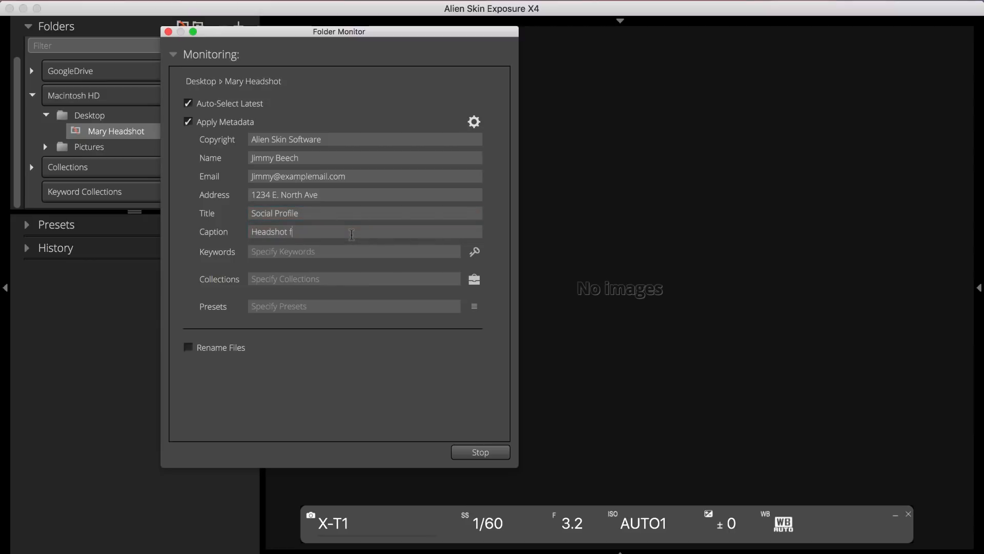
type("or LinkedIn")
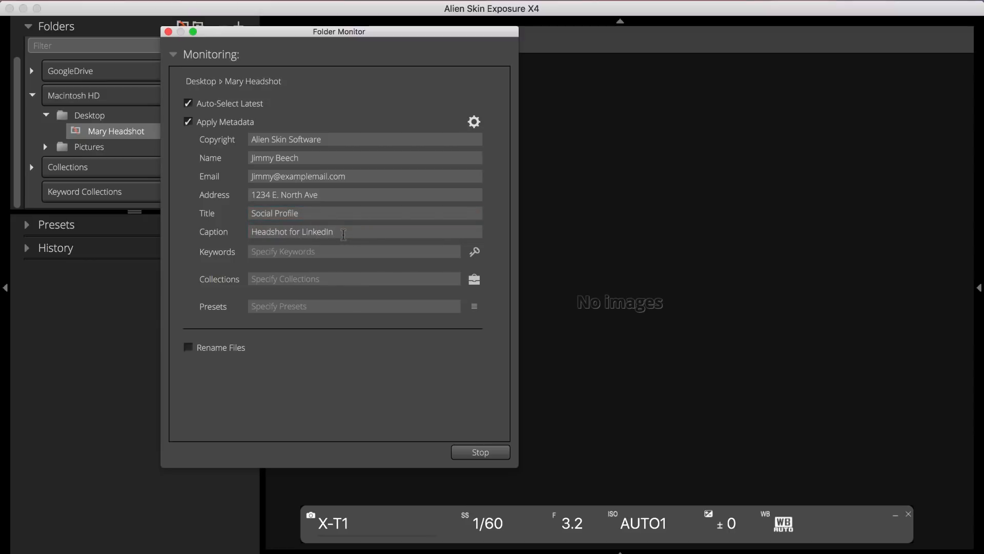
type("Mary G")
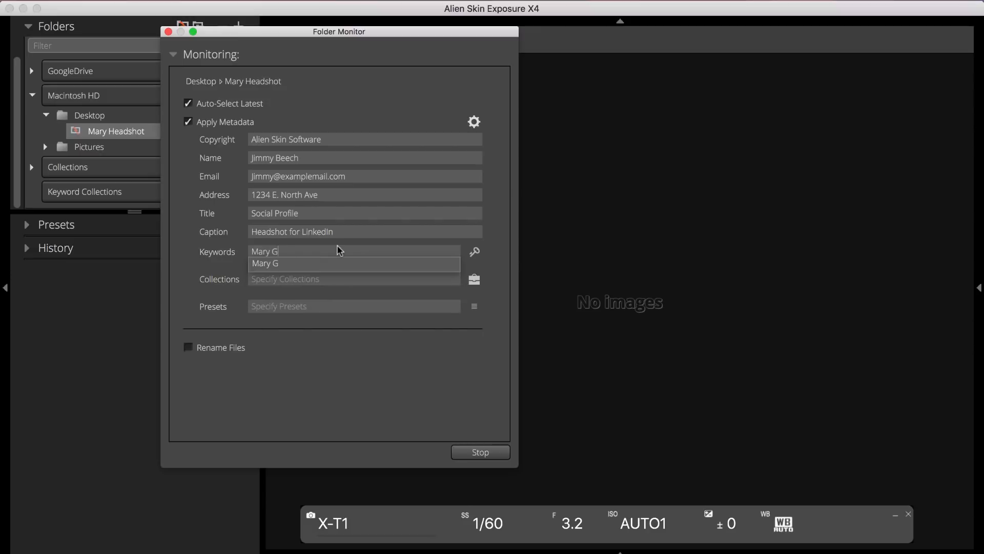
left_click(265, 263)
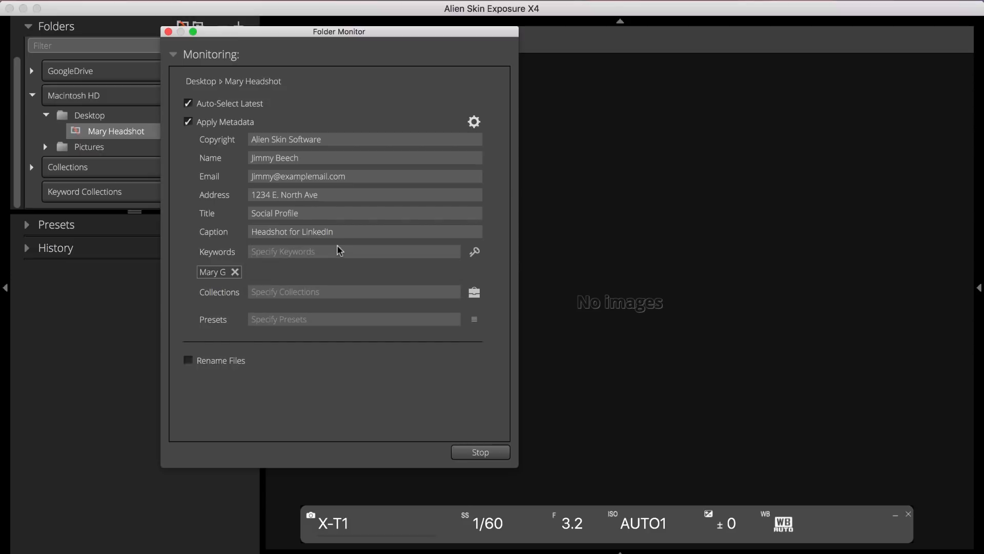
mouse_move(459, 266)
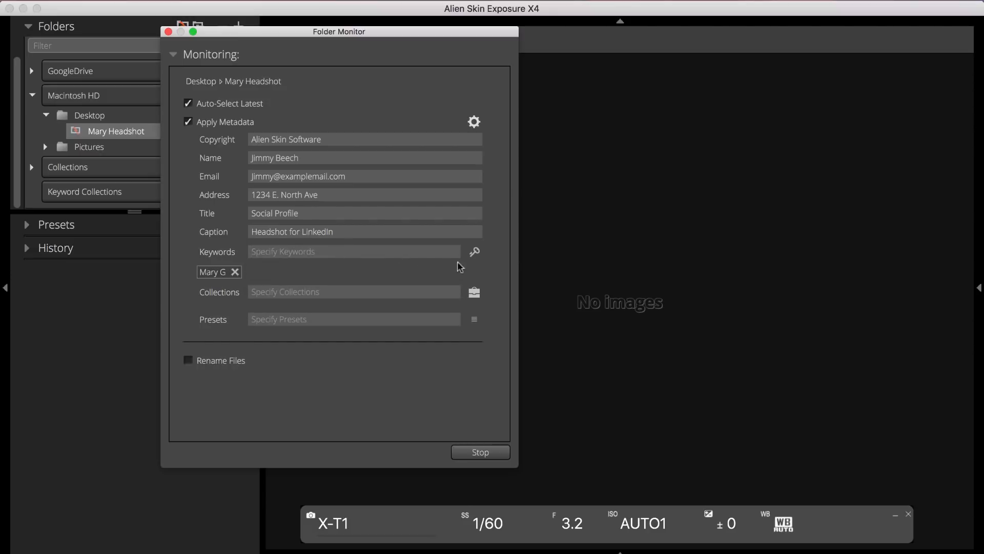
left_click(474, 251)
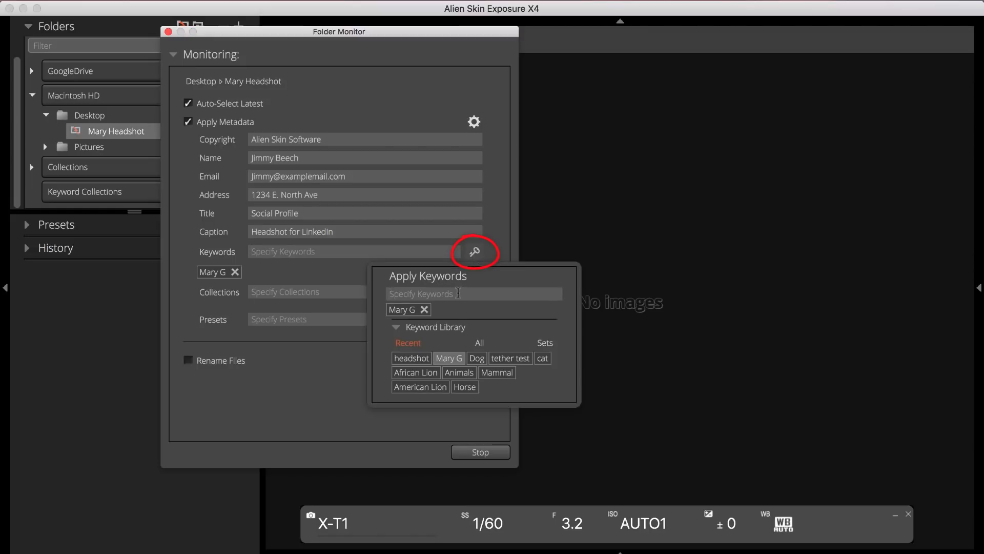
left_click(410, 358)
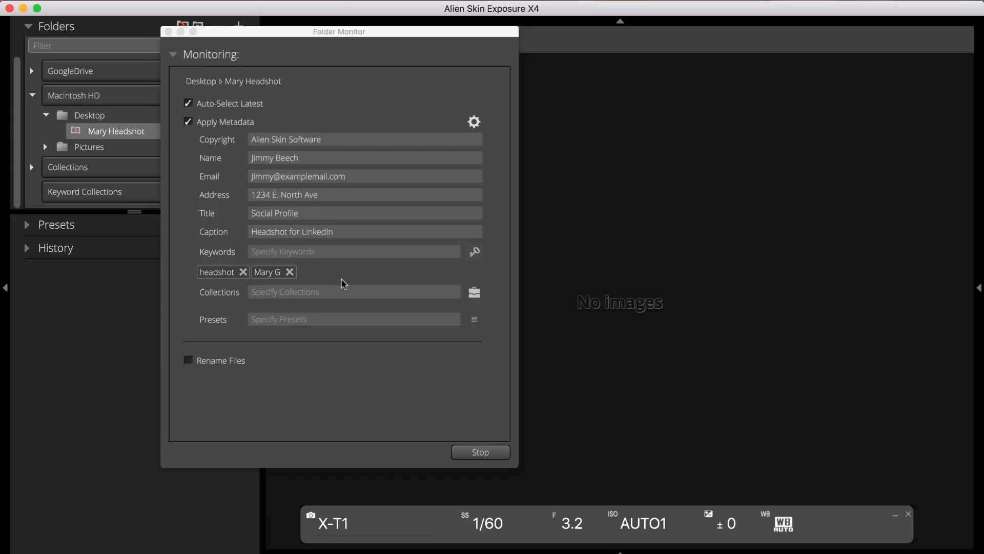
Assign incoming photos to the Tethered Headshots collection
left_click(474, 292)
type("Tethered Head")
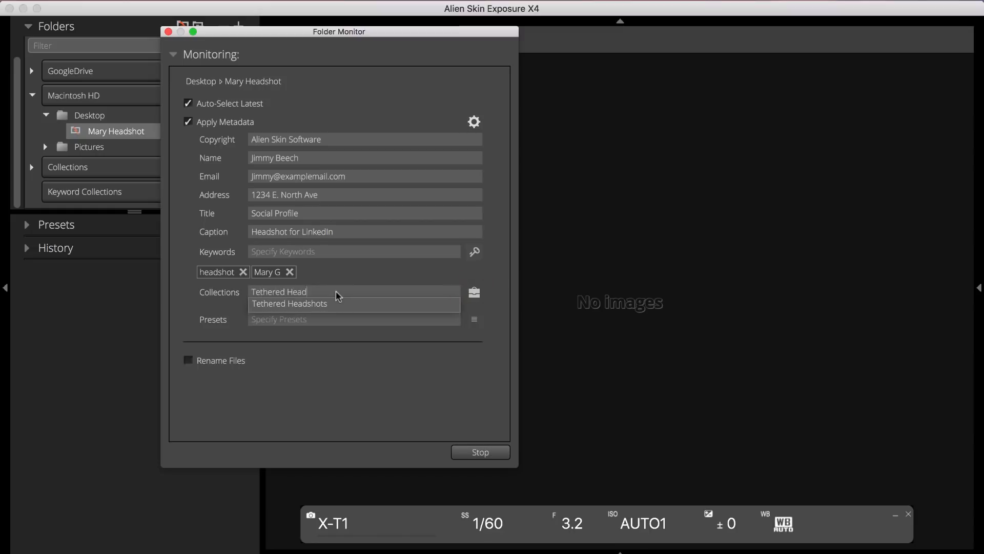
left_click(289, 303)
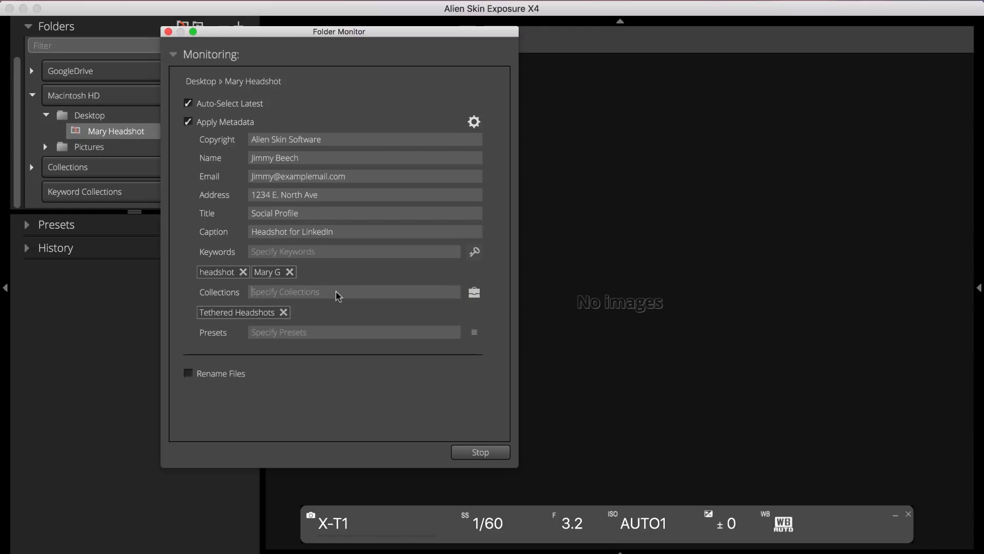
left_click(353, 333)
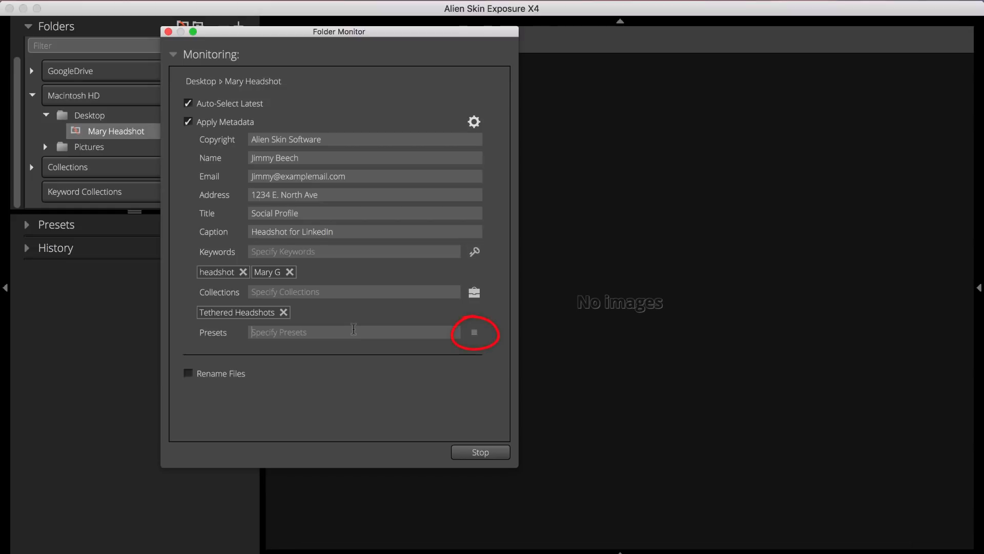
Apply Fuji Reala and Kodak T-MAX 100 presets to incoming shots as virtual copies
left_click(473, 332)
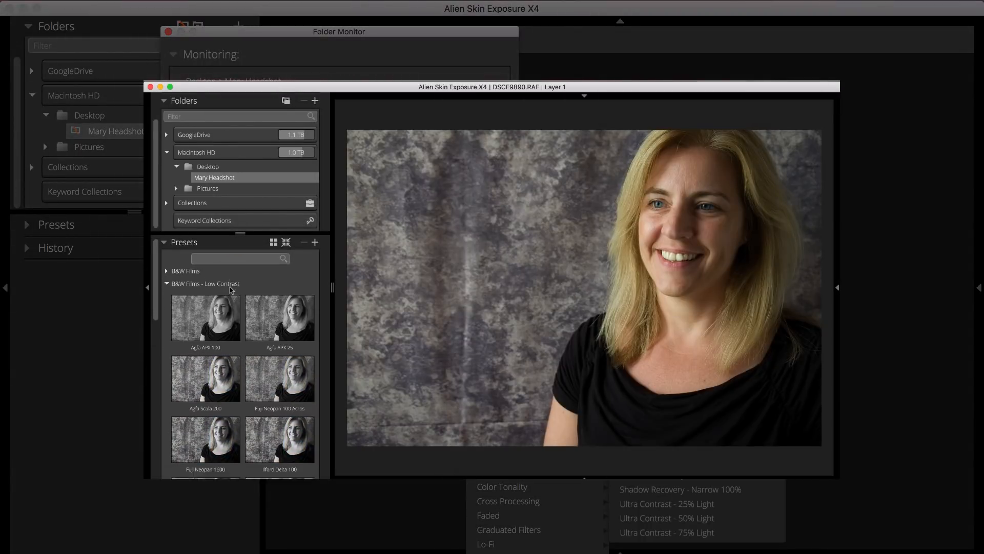
scroll("down", 3)
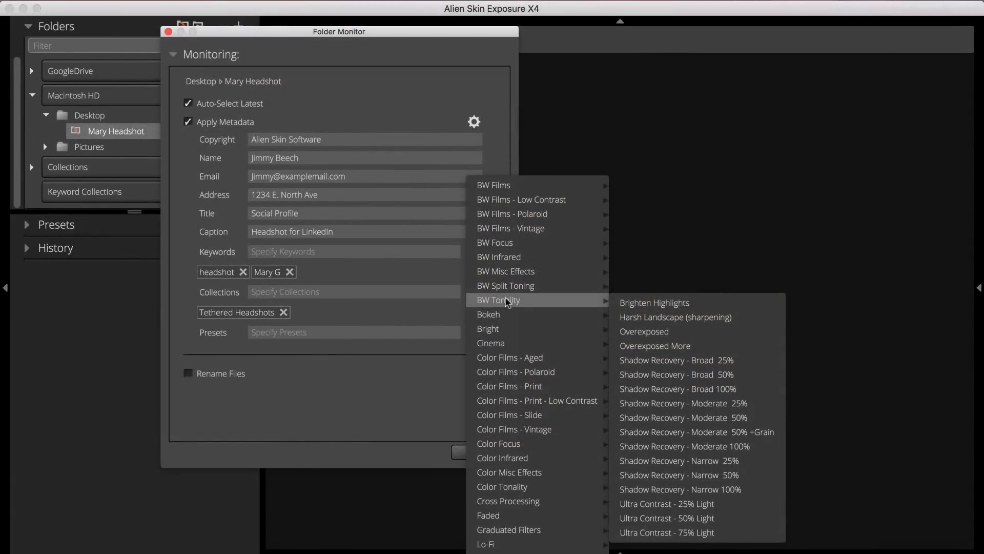
mouse_move(537, 401)
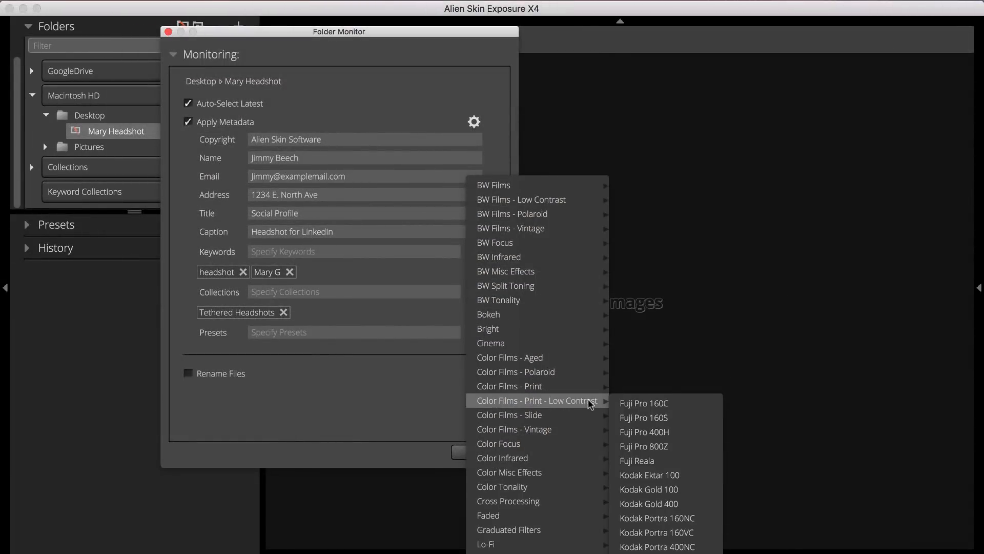
left_click(636, 461)
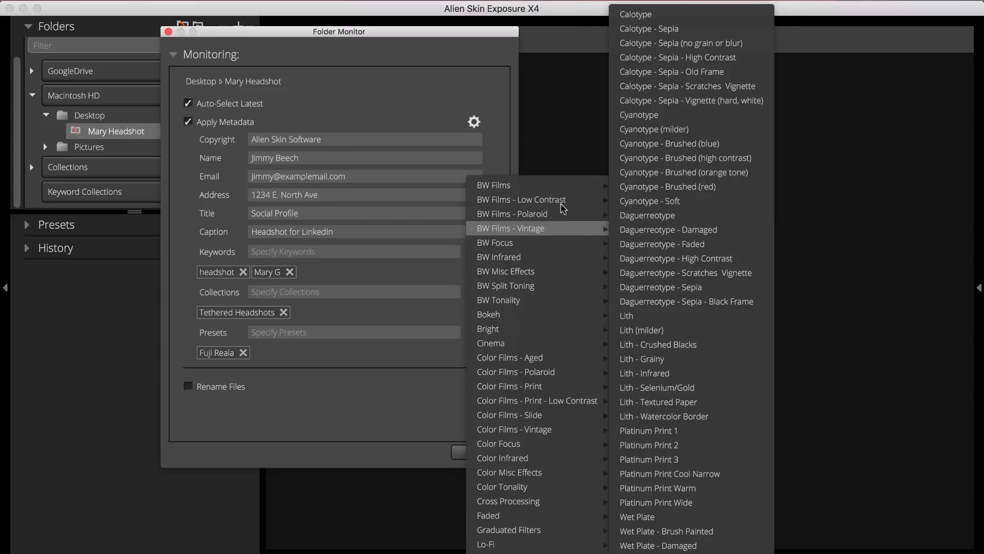
mouse_move(521, 200)
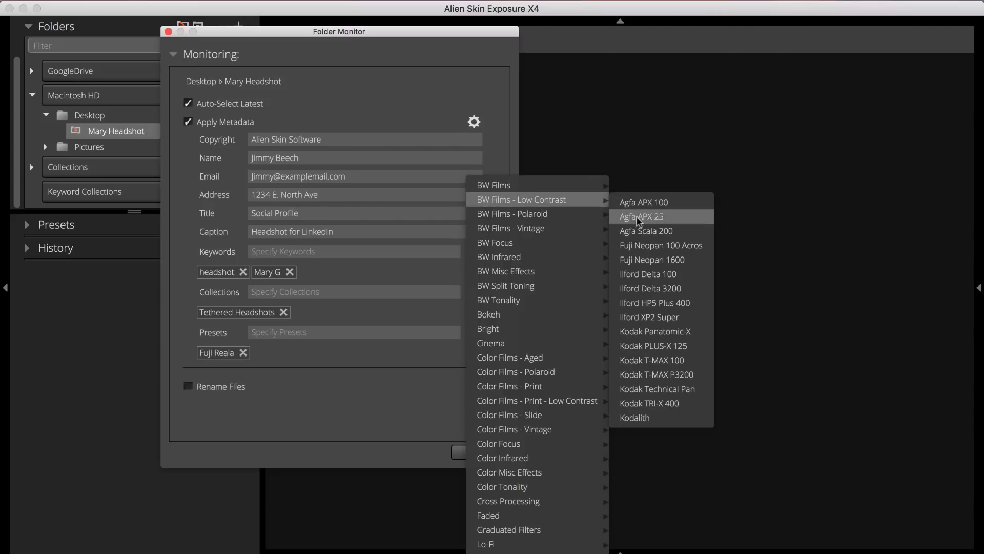
left_click(652, 360)
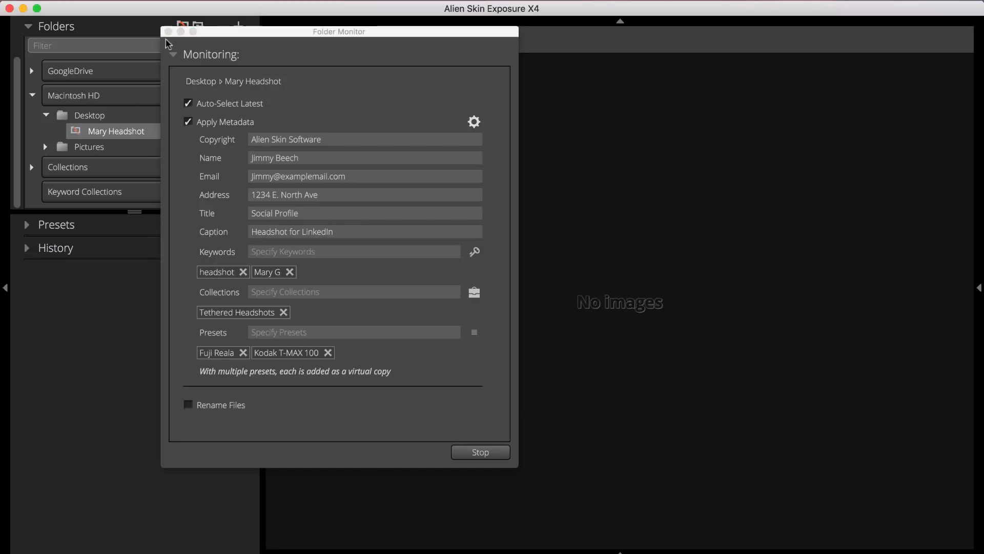
Collapse the Folder Monitor settings and view the newest captured headshot on its own
left_click(174, 54)
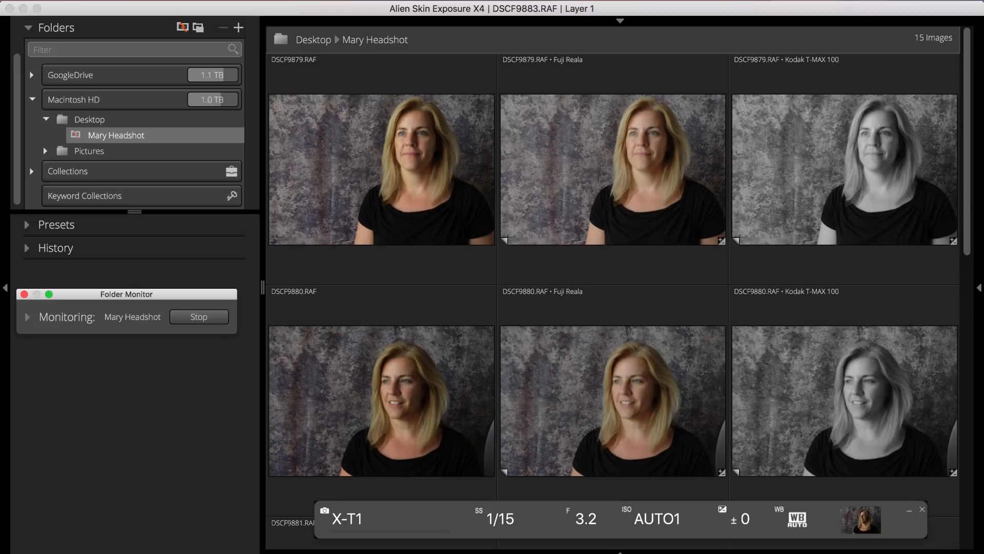
scroll("down", 3)
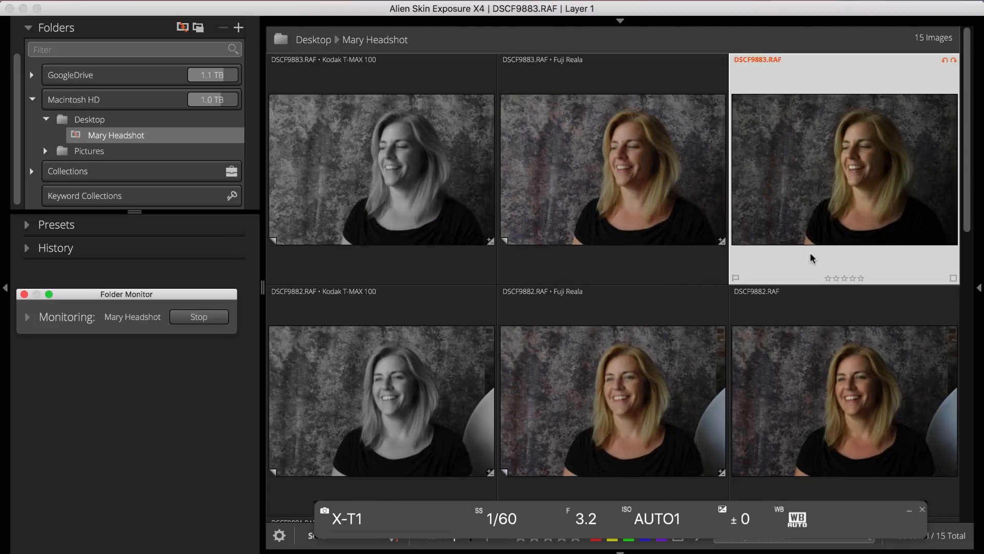
double_click(843, 402)
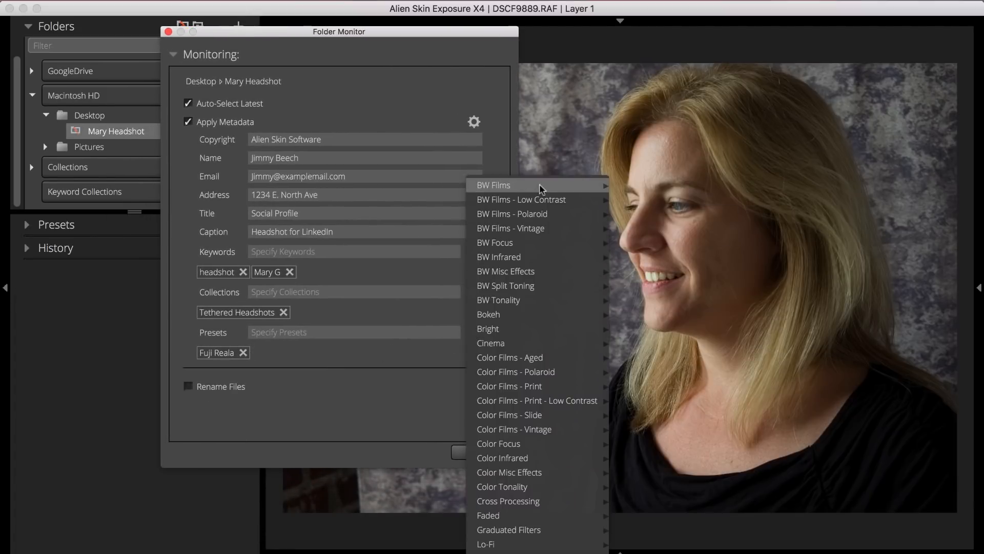
mouse_move(494, 185)
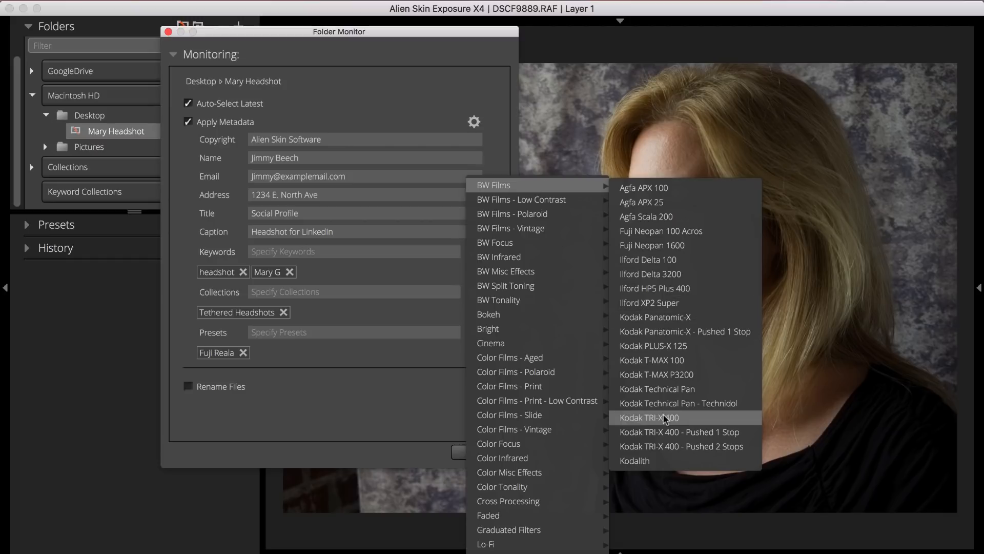
Add Kodak TRI-X 400 as the black-and-white preset alongside Fuji Reala
left_click(648, 418)
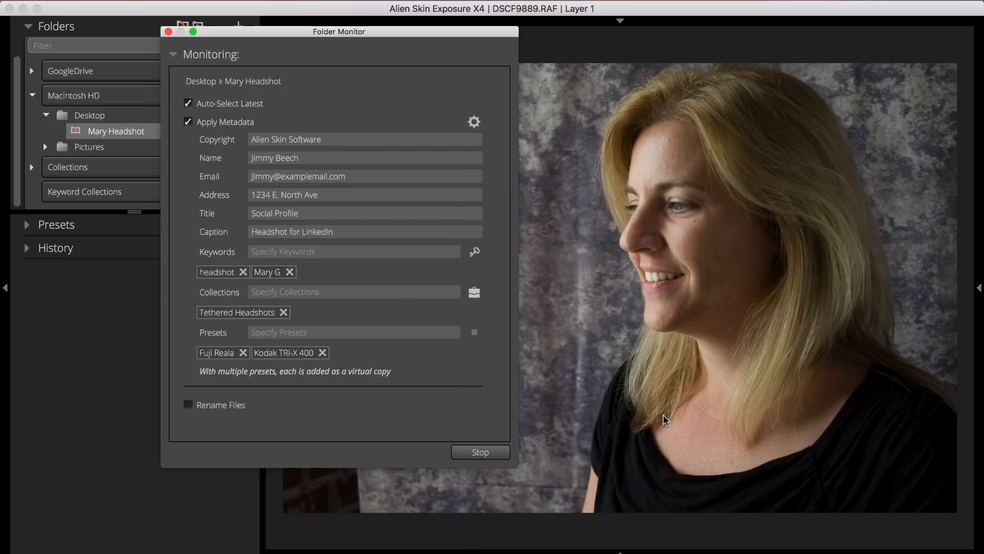
left_click(480, 452)
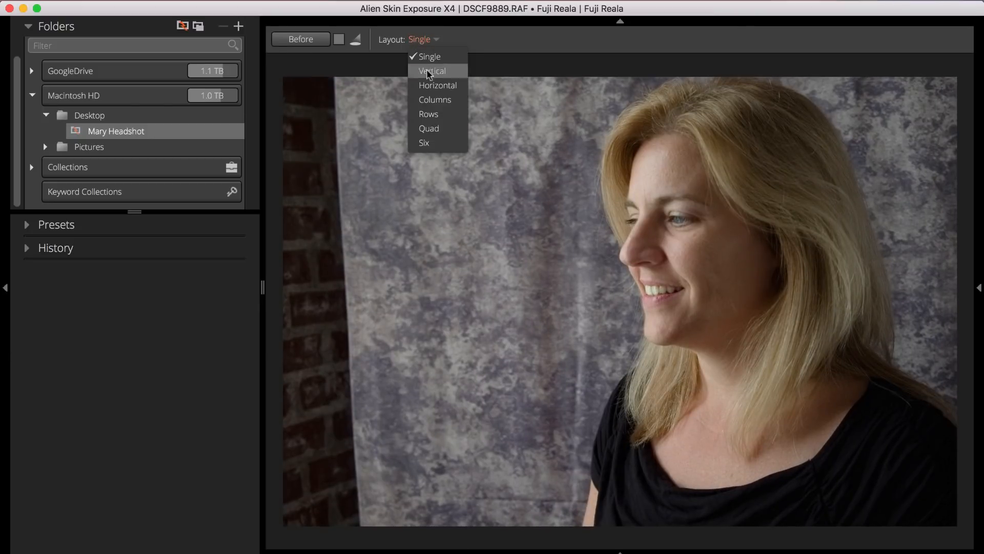
Compare shots in the Six layout, then view DSCF9890's Kodak T-MAX 100 copy full-size
left_click(424, 142)
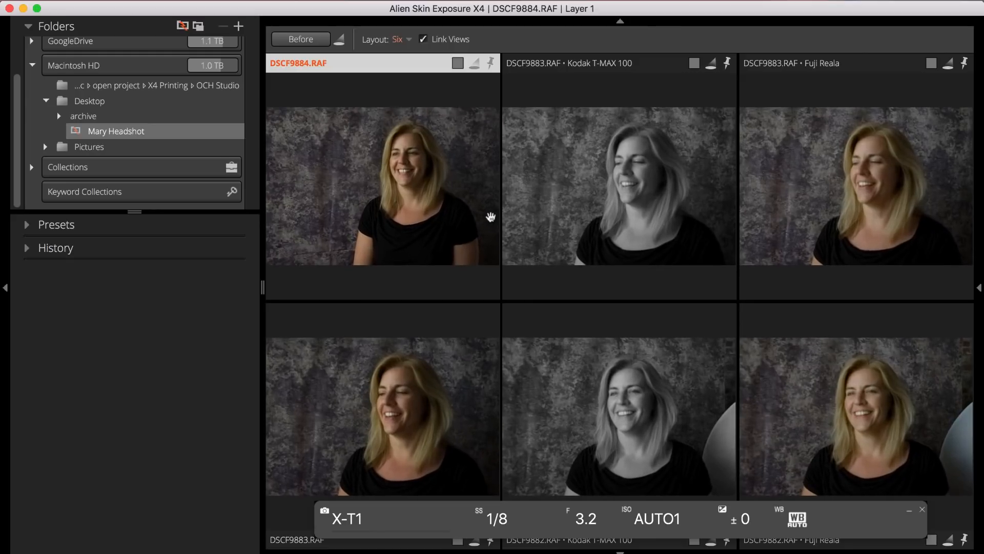
left_click(492, 62)
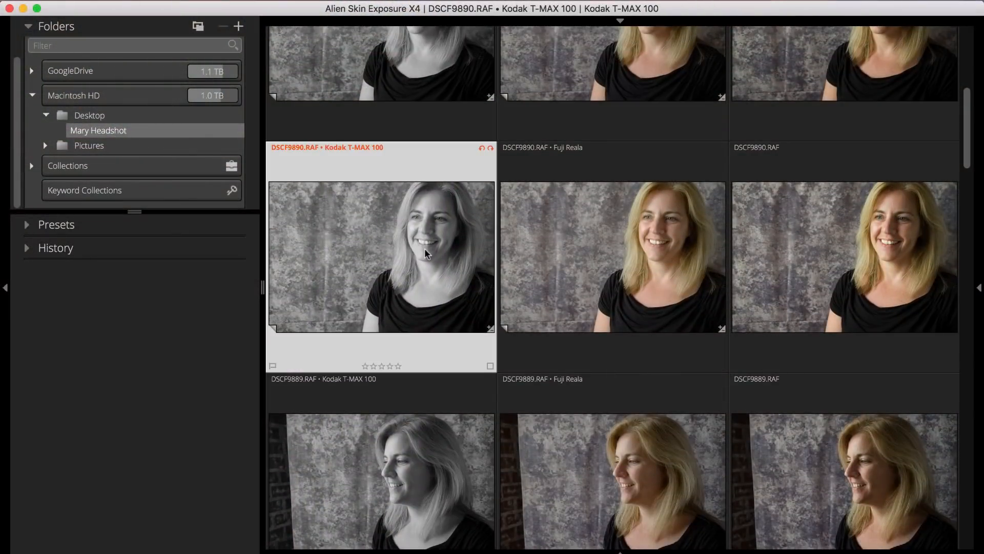
double_click(381, 256)
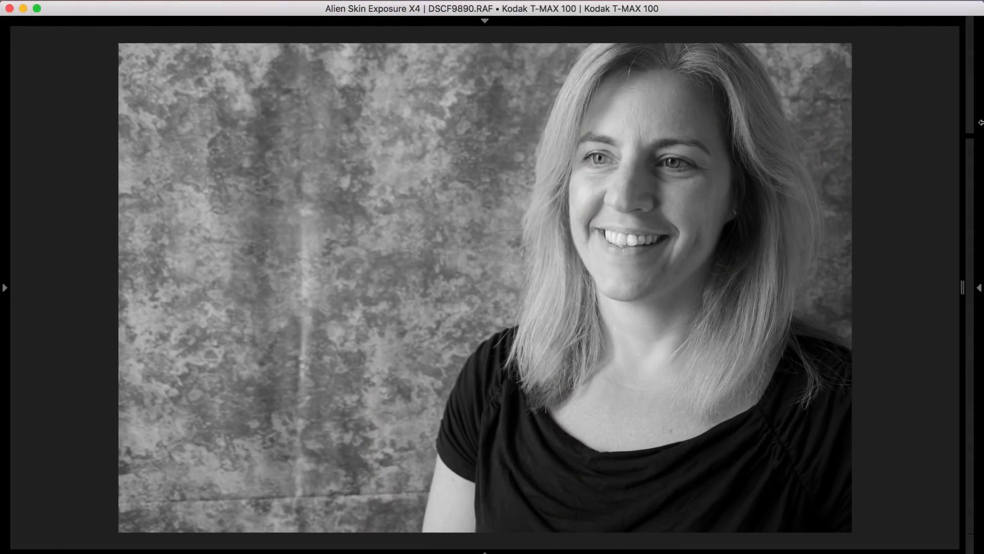